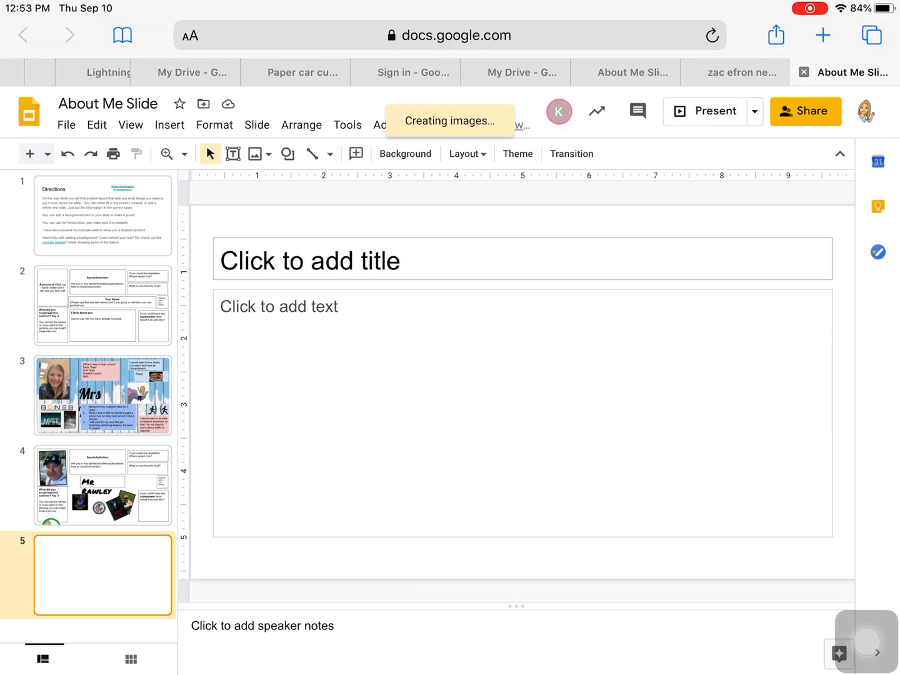
# - Show the image source options for the blank slide 5
pyautogui.click(253, 154)
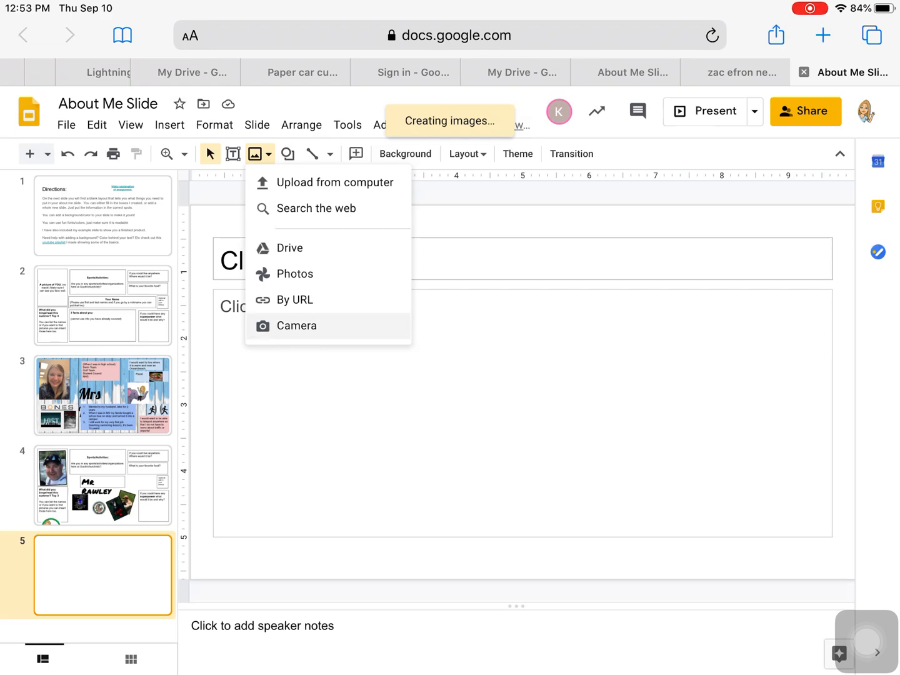
pyautogui.click(296, 326)
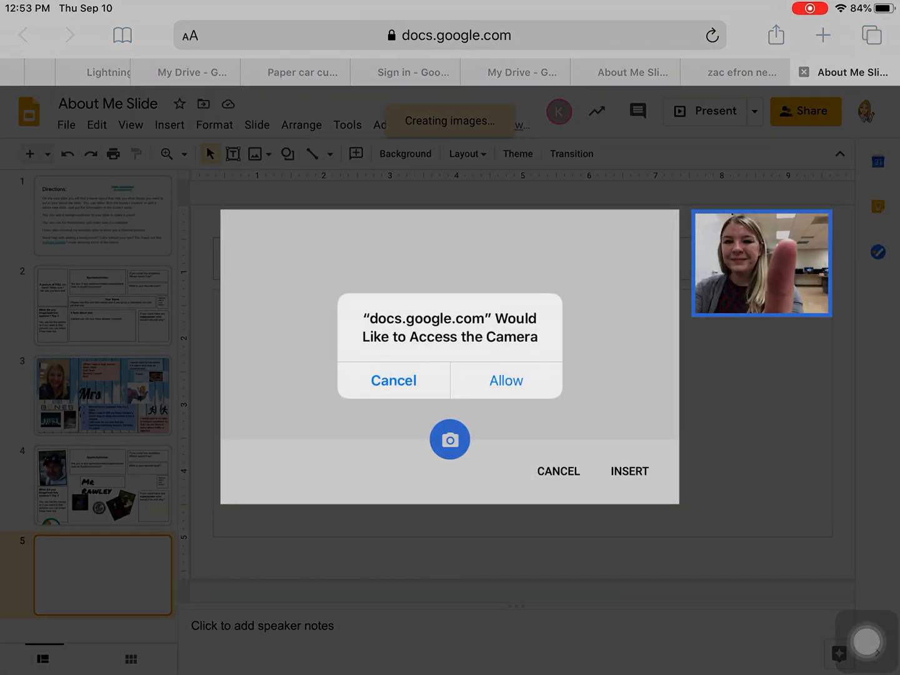
pyautogui.click(506, 380)
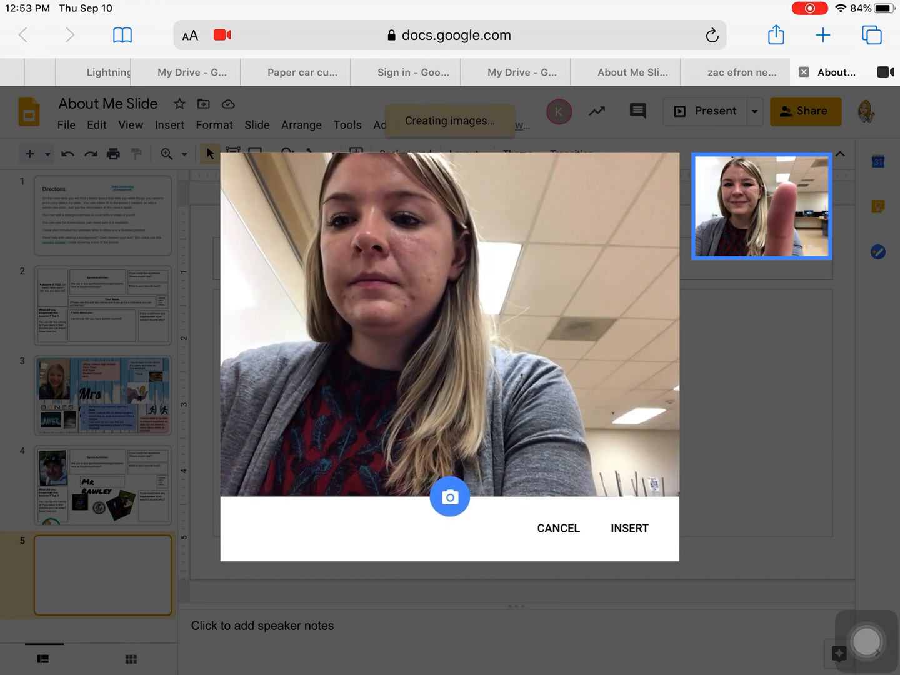
pyautogui.click(558, 528)
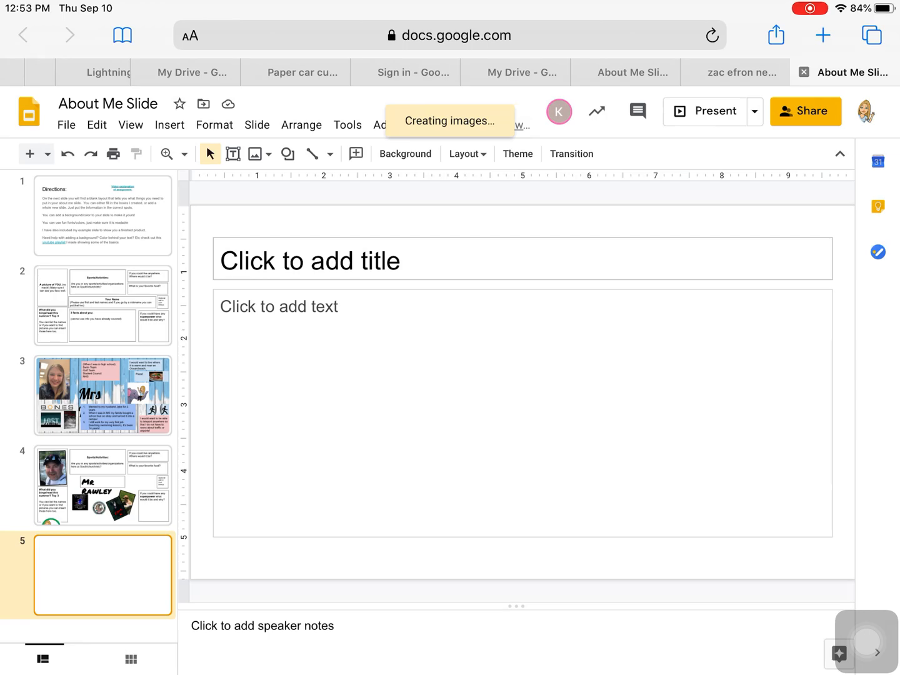
pyautogui.click(254, 153)
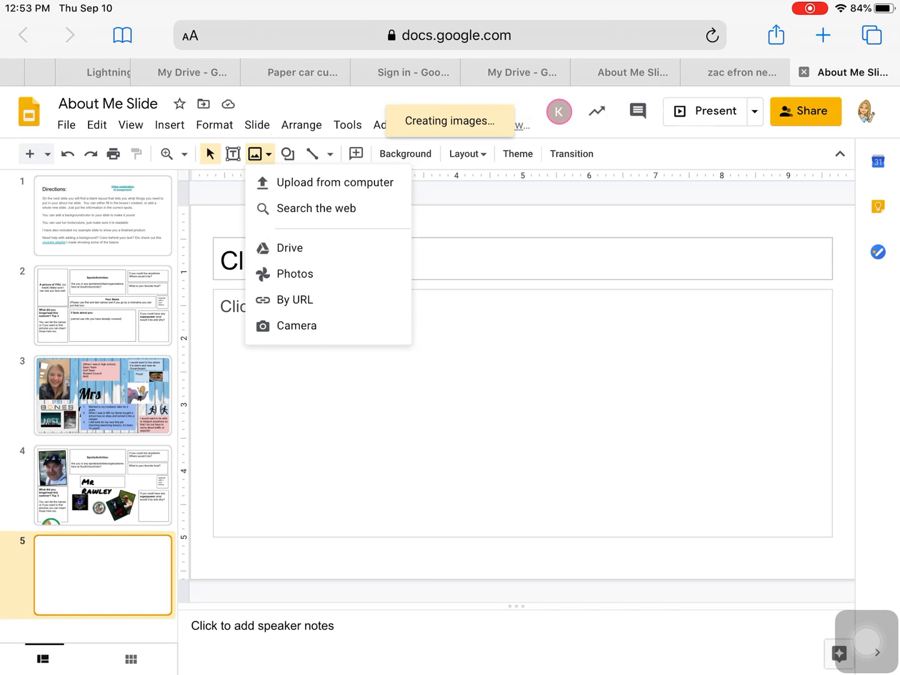
# - Search the web for Hawaii and insert the palm-lined beach photo
pyautogui.click(316, 208)
pyautogui.write('Hawaii')
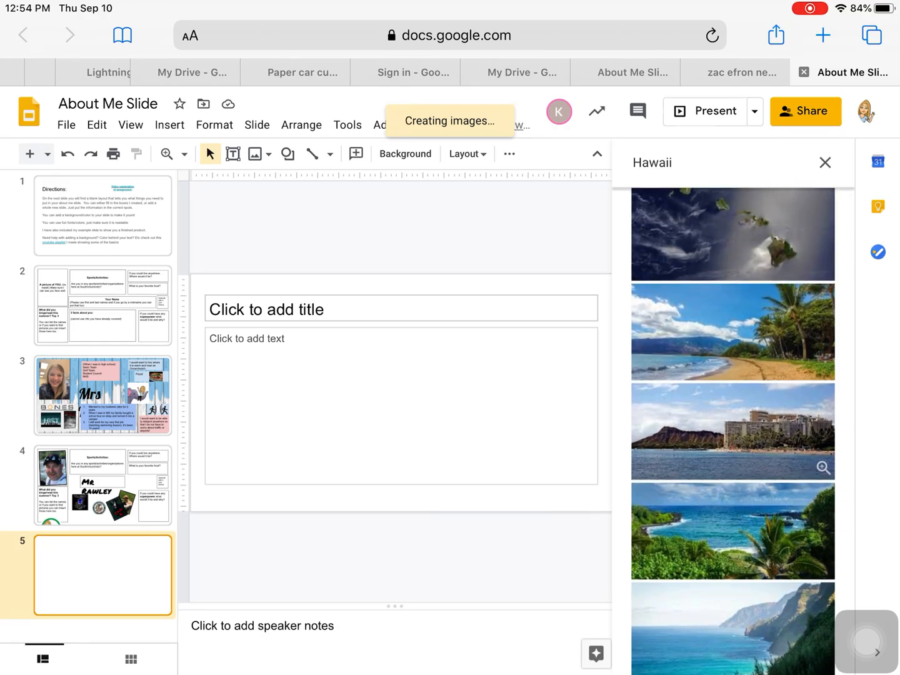
pyautogui.click(732, 332)
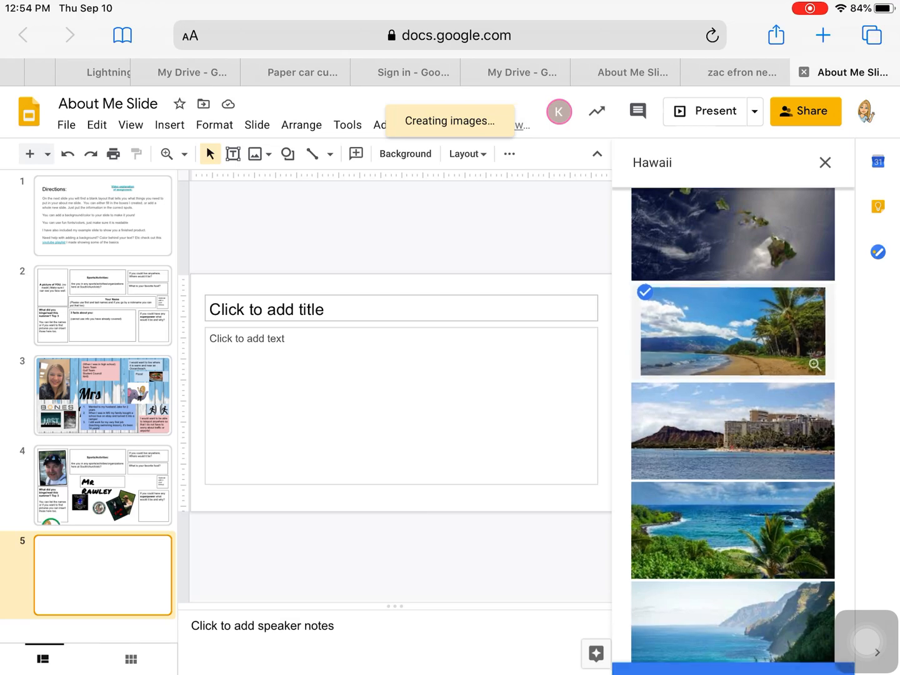
pyautogui.click(732, 331)
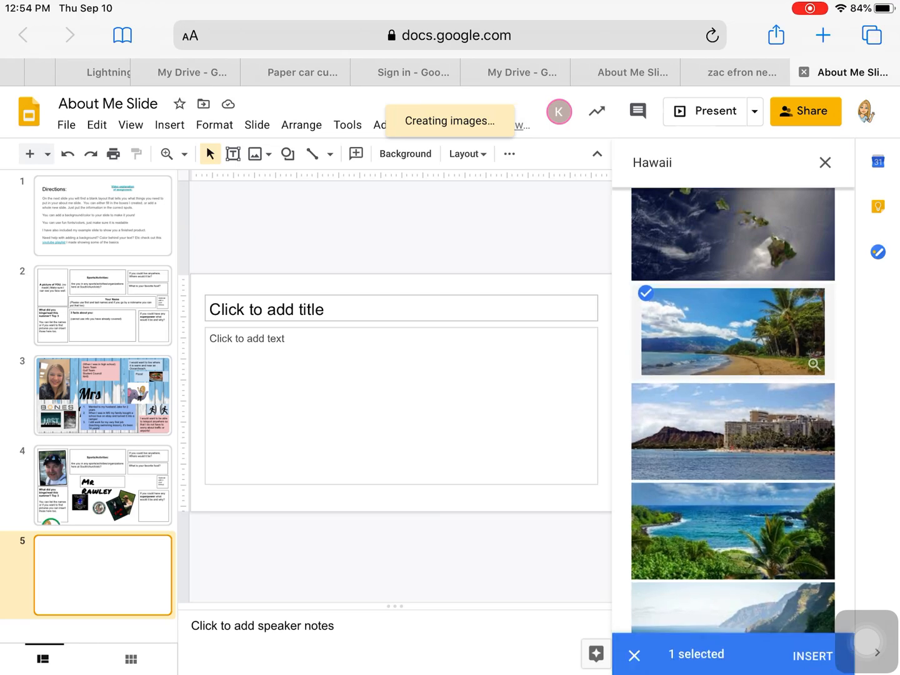
pyautogui.click(825, 162)
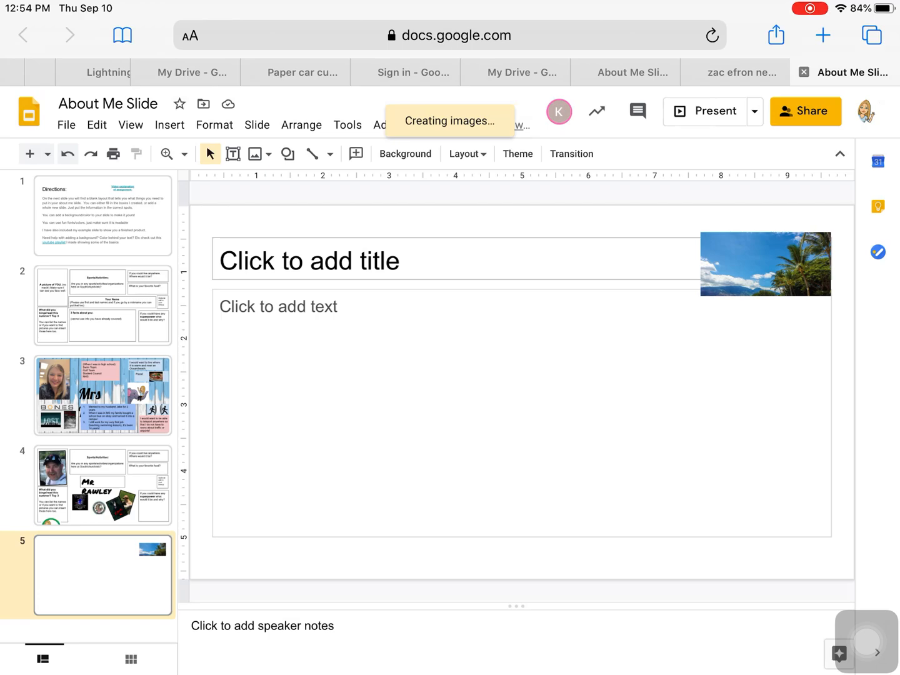
# - Switch to the Zac Efron Netflix image search tab
pyautogui.click(735, 72)
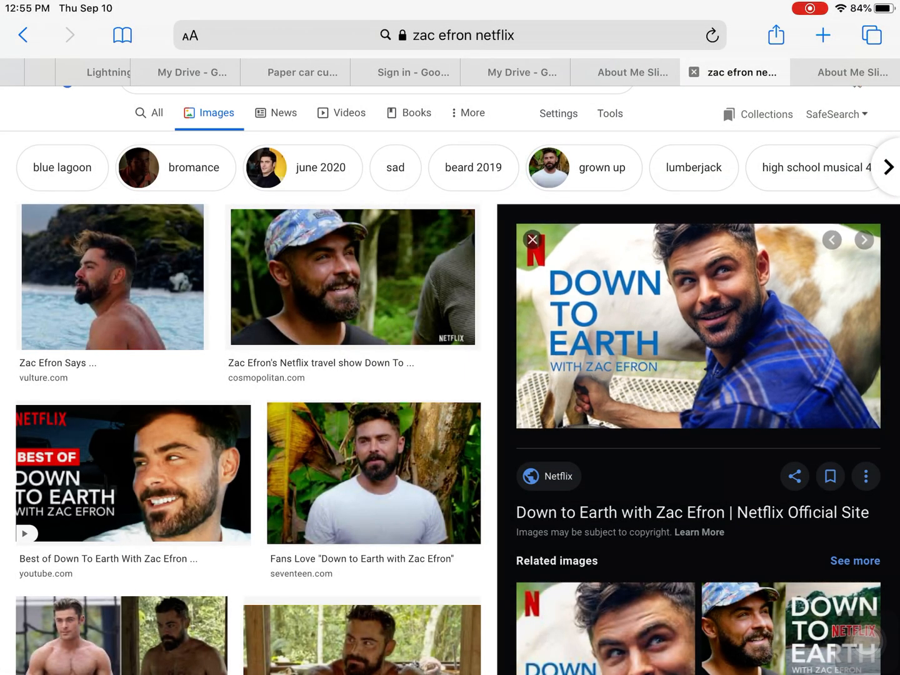
# - Return to the About Me Slide deck tab
pyautogui.click(850, 72)
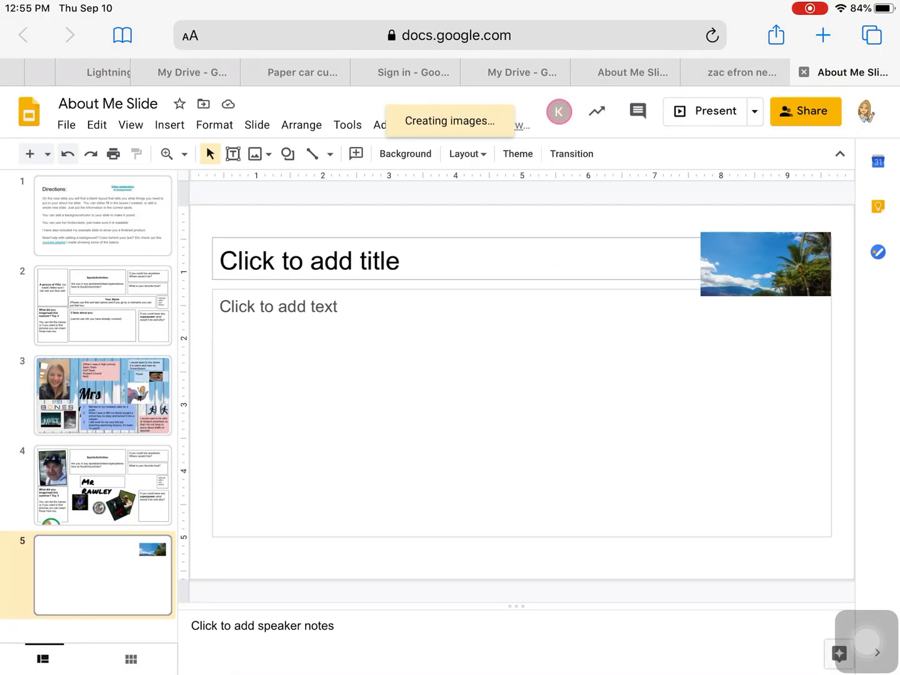
# - Insert the saved Down to Earth Netflix image from the photo library
pyautogui.click(254, 153)
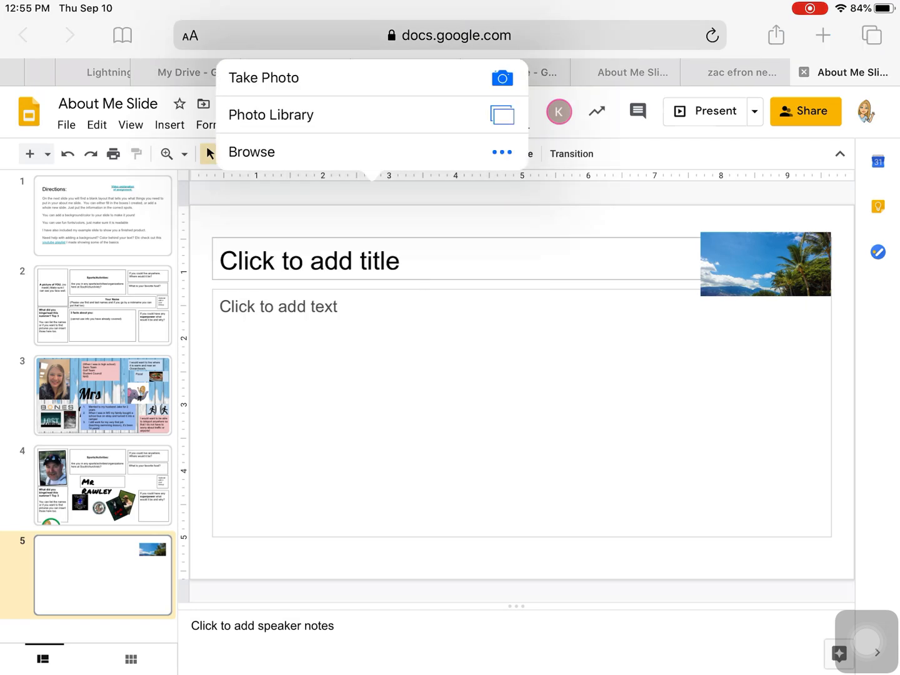
pyautogui.click(271, 115)
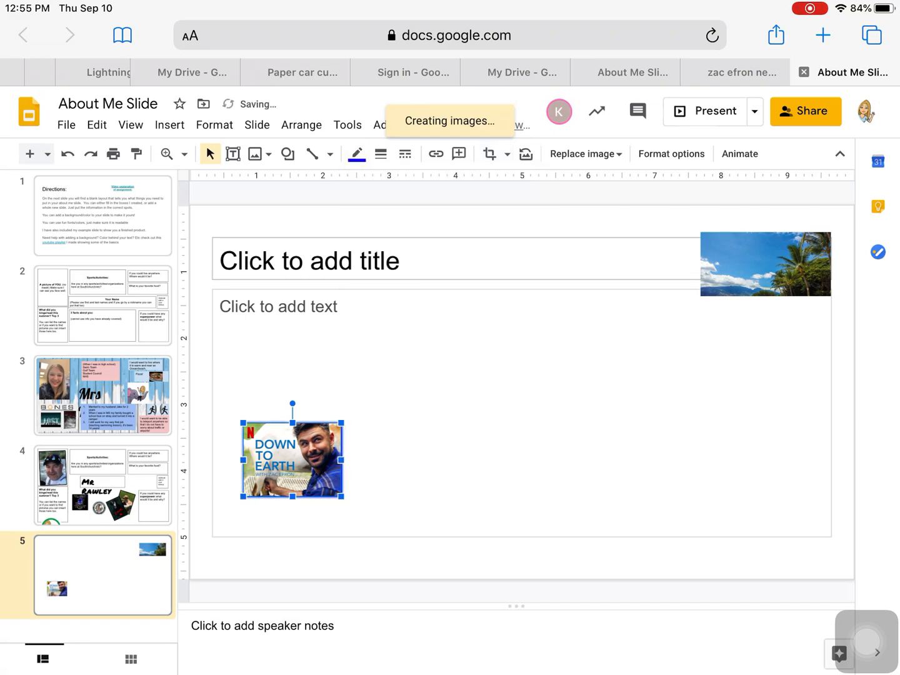
pyautogui.click(381, 154)
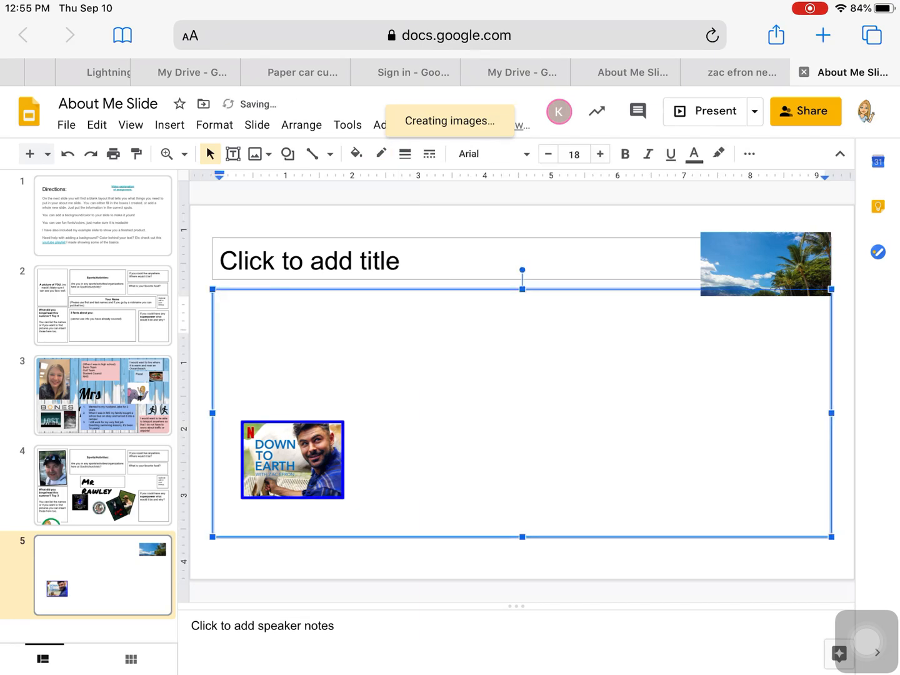
pyautogui.click(292, 461)
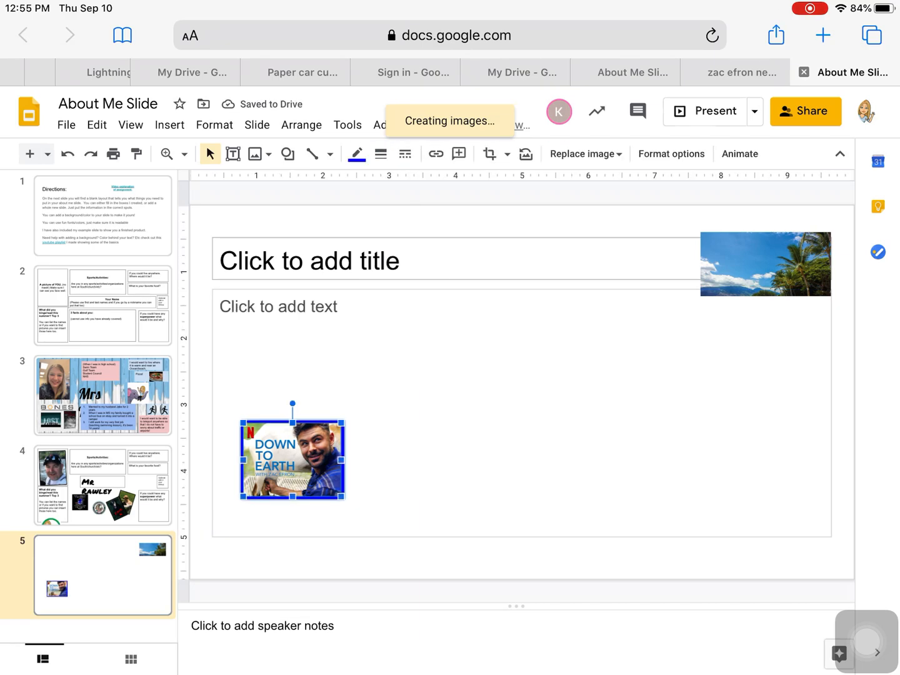